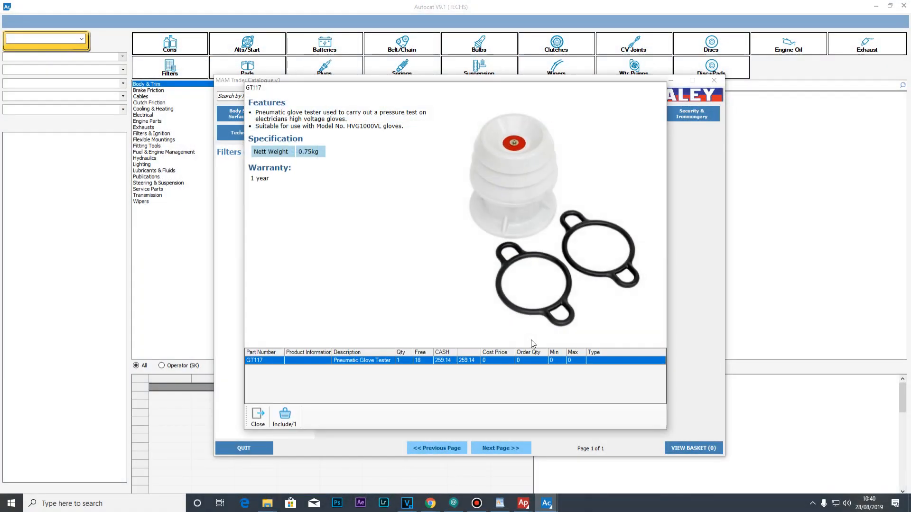
{"action": "mouse_move", "coordinate": [417, 398]}
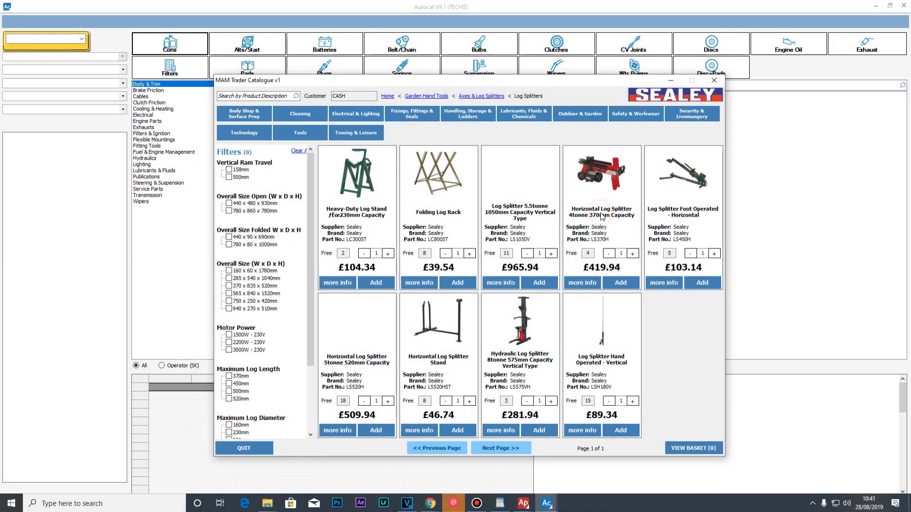
View the horizontal log splitter and trim clip removal pliers details, then close them
{"action": "left_click", "coordinate": [582, 282]}
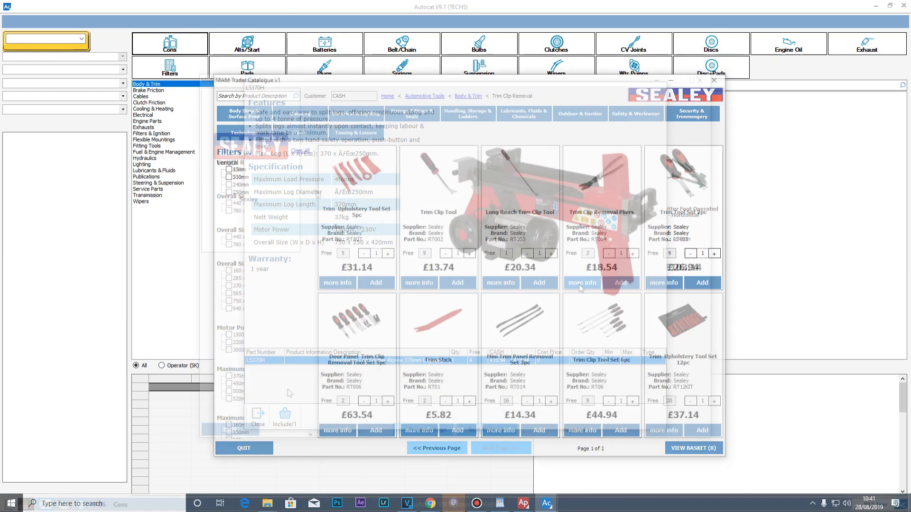
{"action": "left_click", "coordinate": [582, 283]}
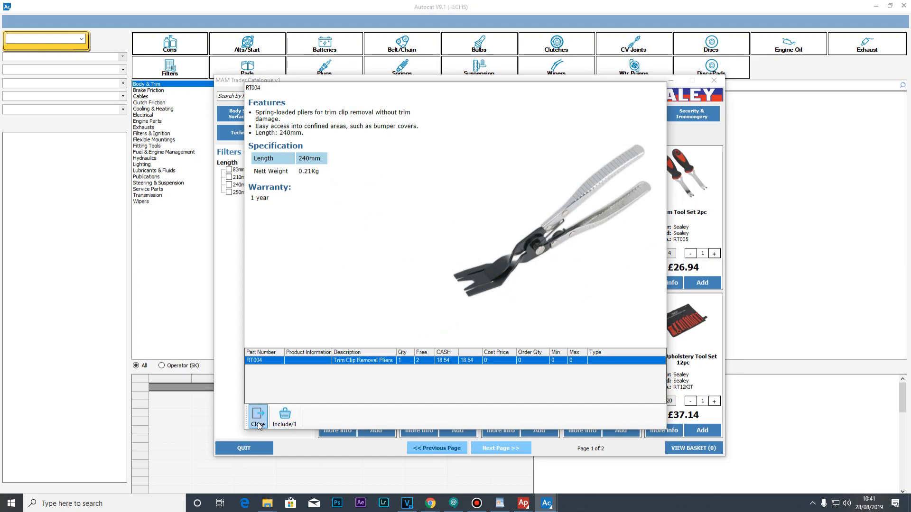
{"action": "left_click", "coordinate": [258, 417]}
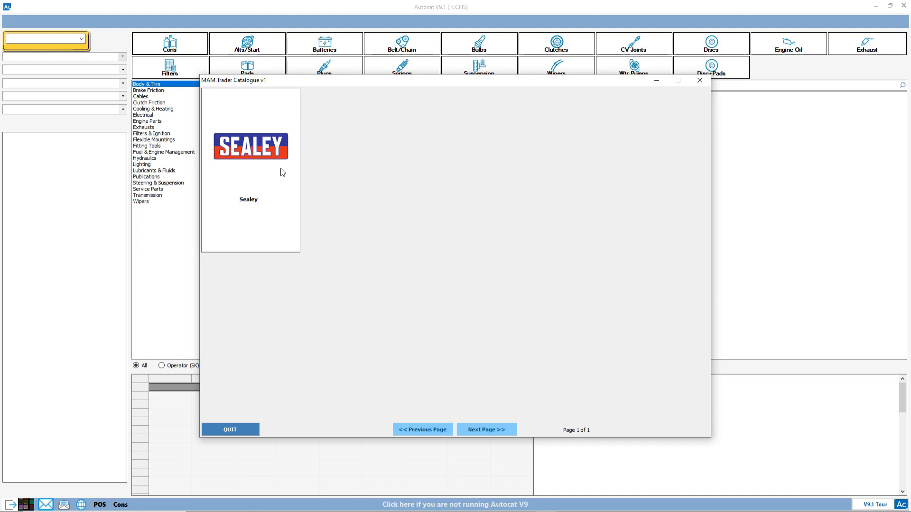
Enter the Sealey catalogue and show the Fixings, Fittings & Seals subcategory list
{"action": "left_click", "coordinate": [249, 146]}
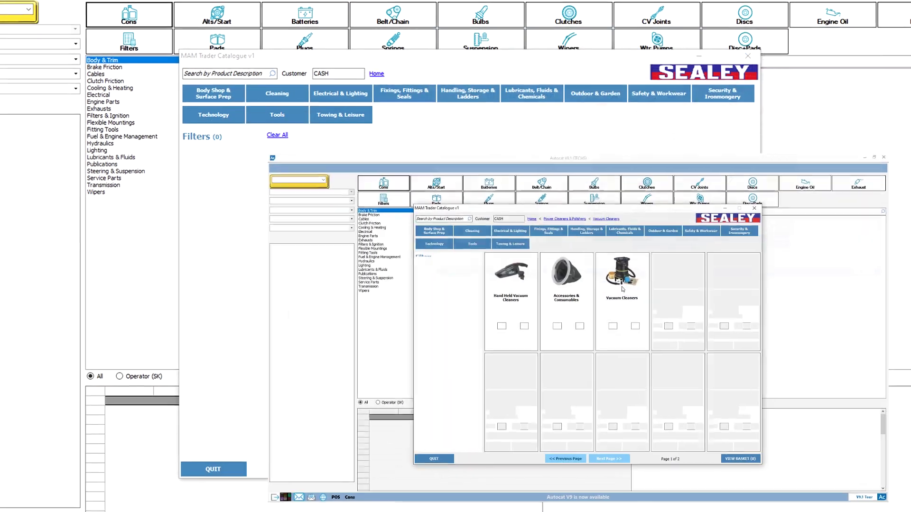
{"action": "left_click", "coordinate": [622, 273]}
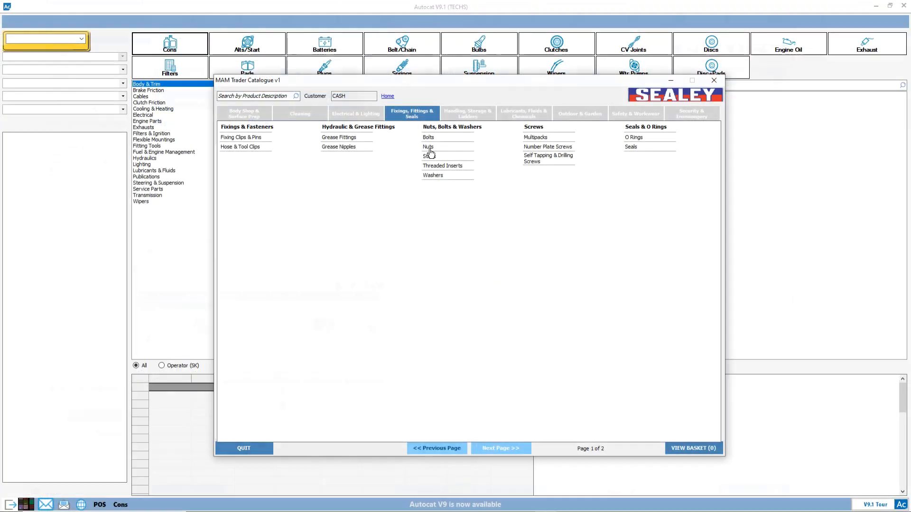
List Metric Steel Nuts, filter them to 1.5mm pitch, then remove that filter
{"action": "left_click", "coordinate": [425, 146]}
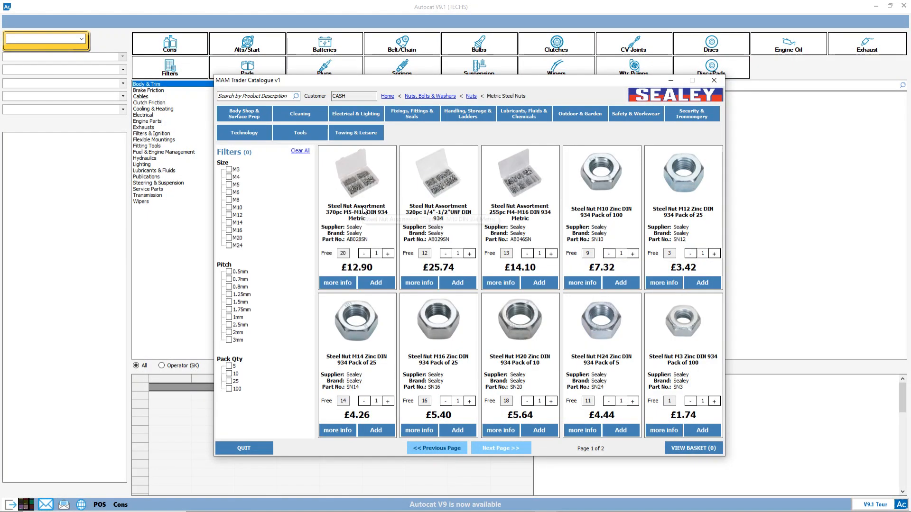
{"action": "left_click", "coordinate": [229, 230]}
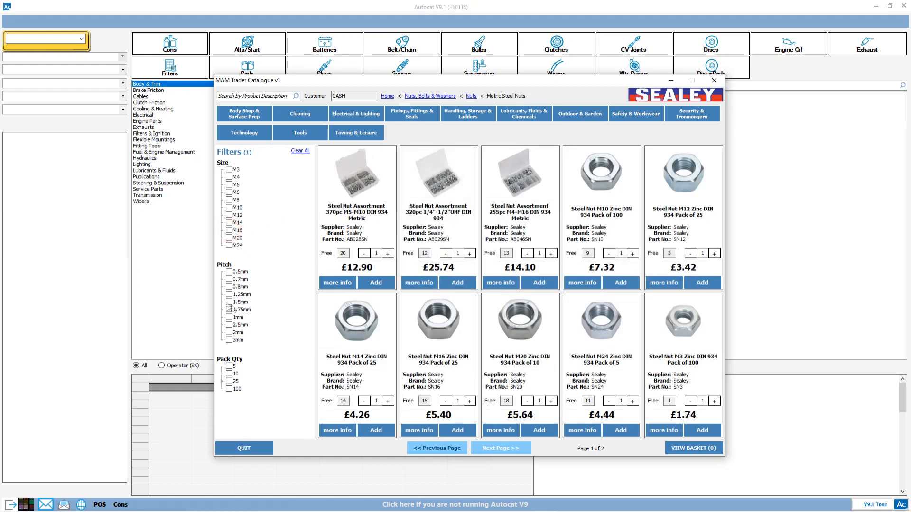
{"action": "left_click", "coordinate": [228, 302]}
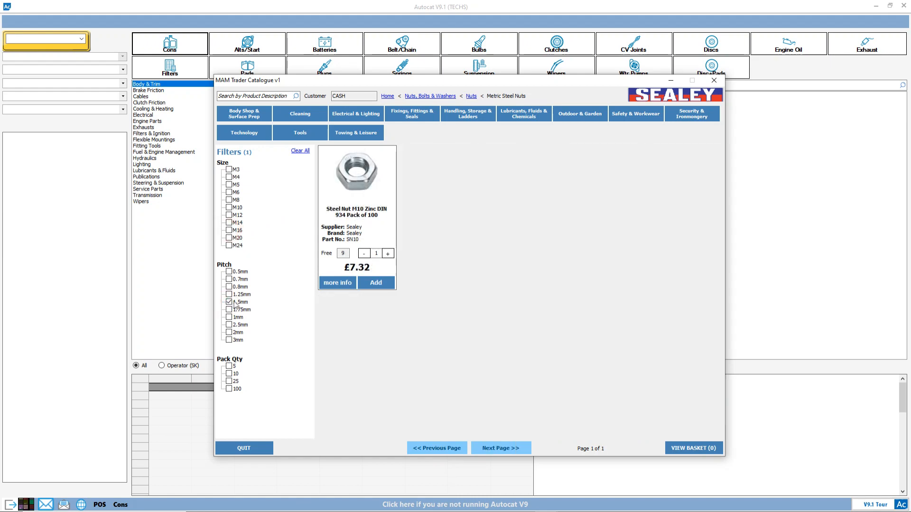
{"action": "left_click", "coordinate": [229, 301]}
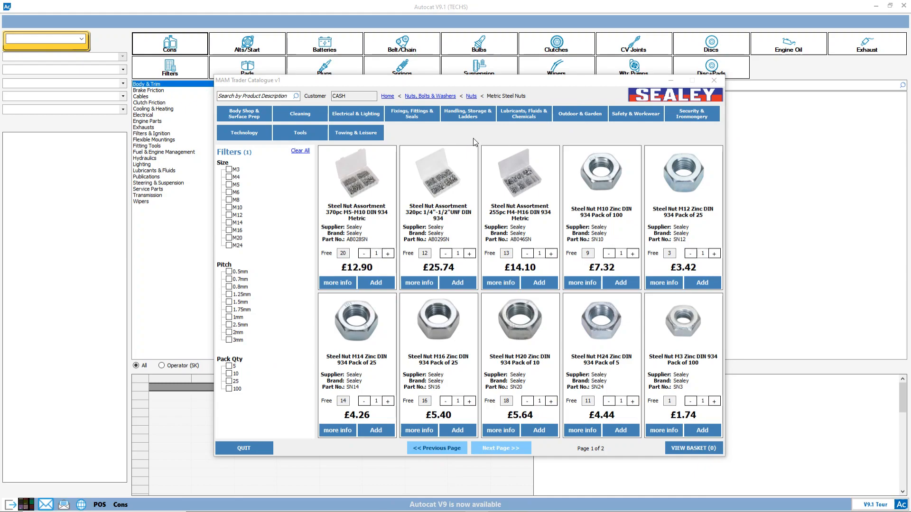
{"action": "mouse_move", "coordinate": [449, 100]}
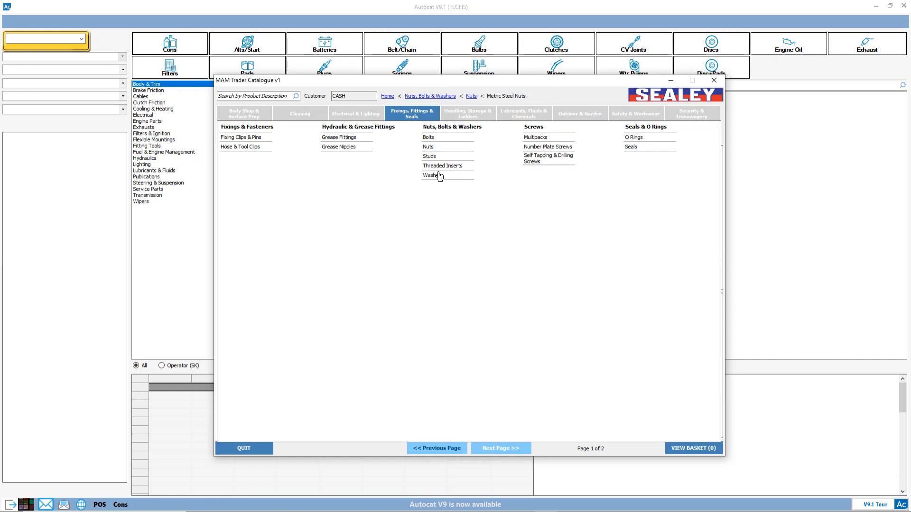
Show the Flat Washers range and activate the product description search box
{"action": "left_click", "coordinate": [430, 175]}
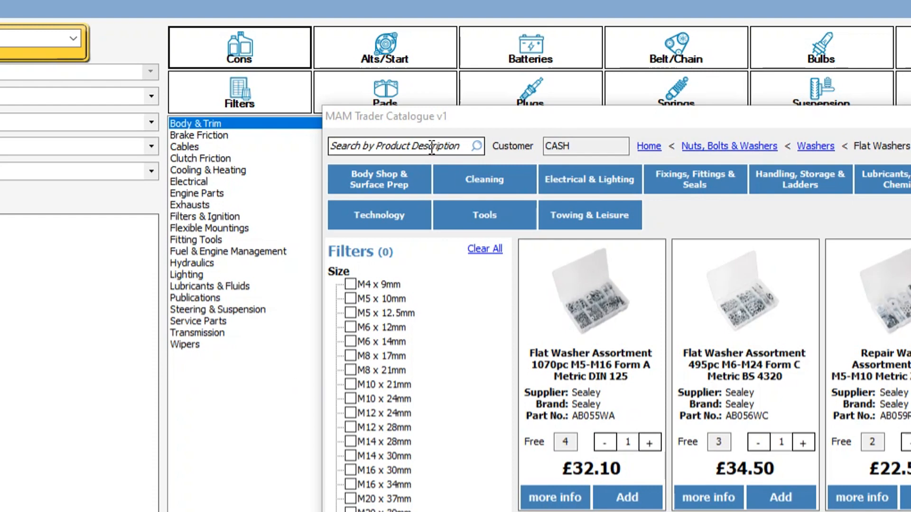
{"action": "left_click", "coordinate": [432, 146]}
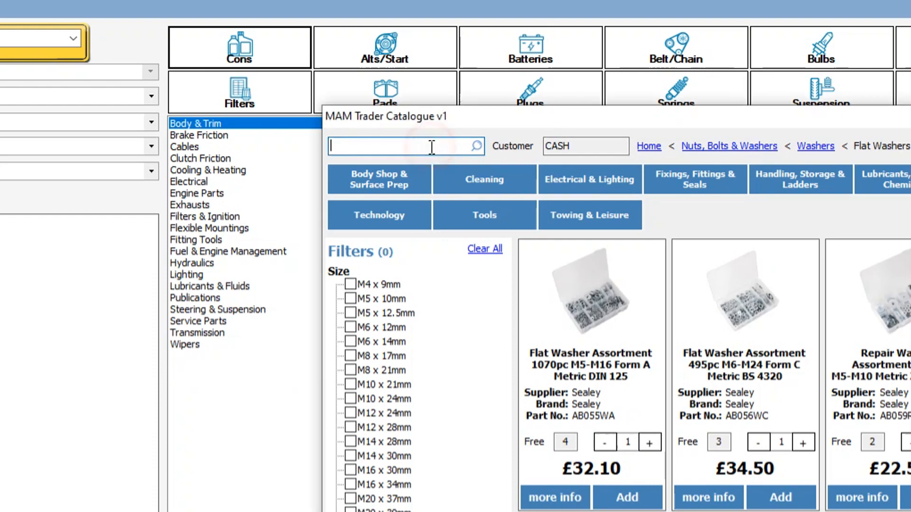
Search for 'spanner' and page forward through the results to page 6
{"action": "type", "text": "spanner"}
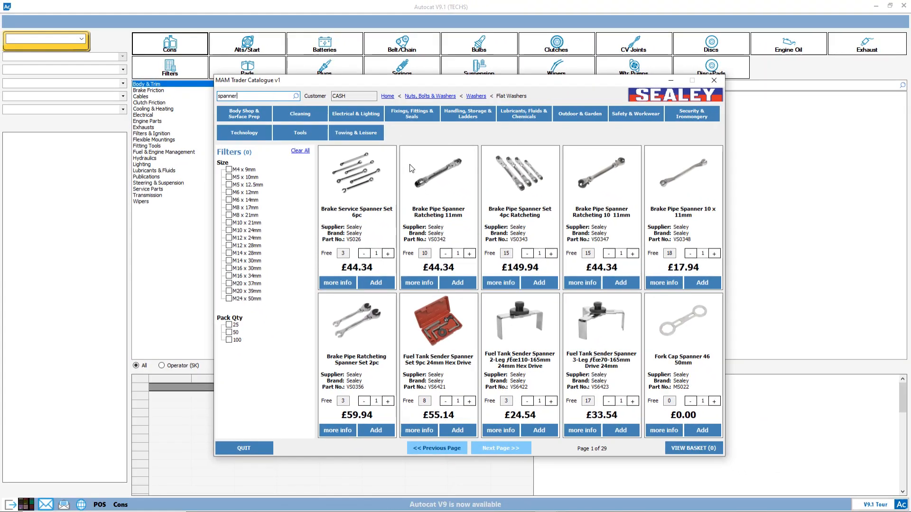
{"action": "mouse_move", "coordinate": [688, 215]}
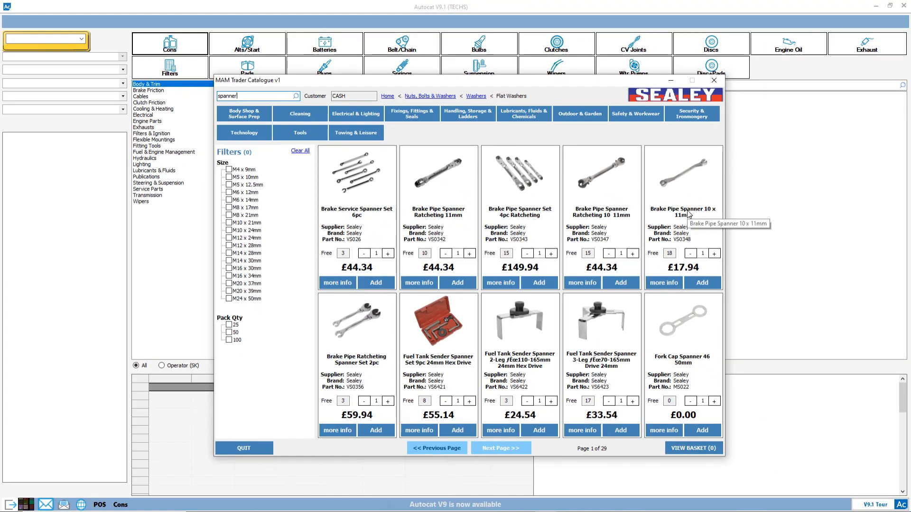
{"action": "left_click", "coordinate": [501, 448]}
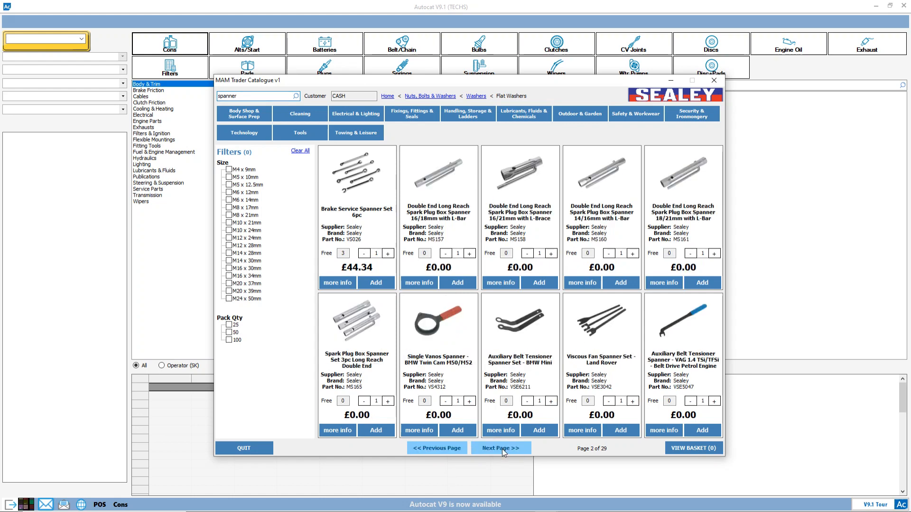
{"action": "left_click", "coordinate": [501, 448]}
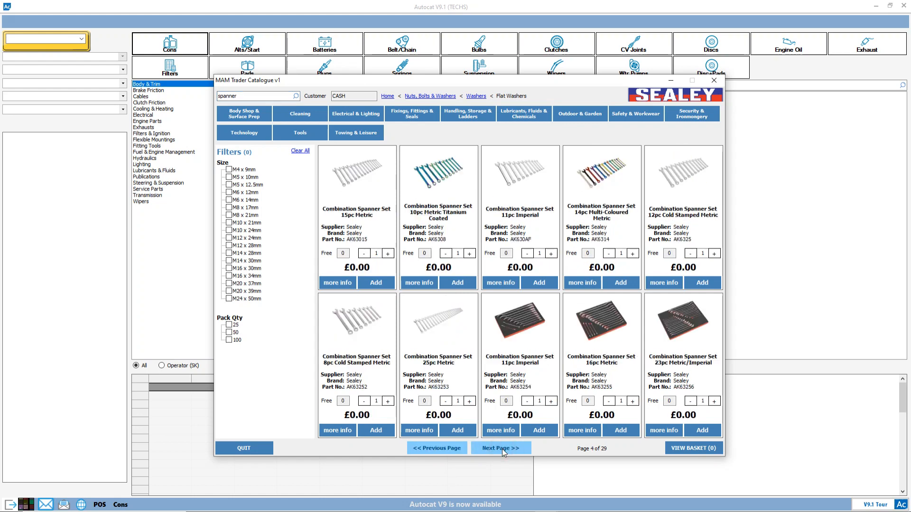
{"action": "left_click", "coordinate": [501, 448]}
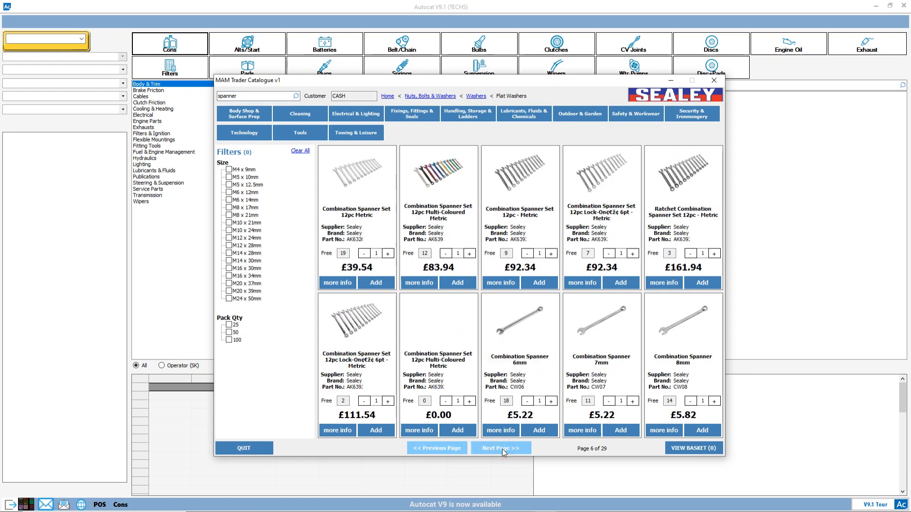
{"action": "left_click", "coordinate": [501, 448]}
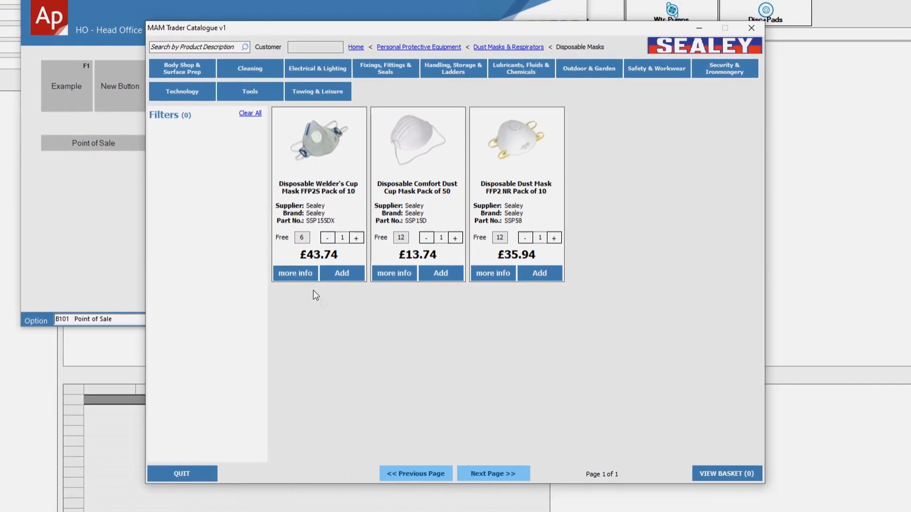
{"action": "left_click", "coordinate": [289, 272]}
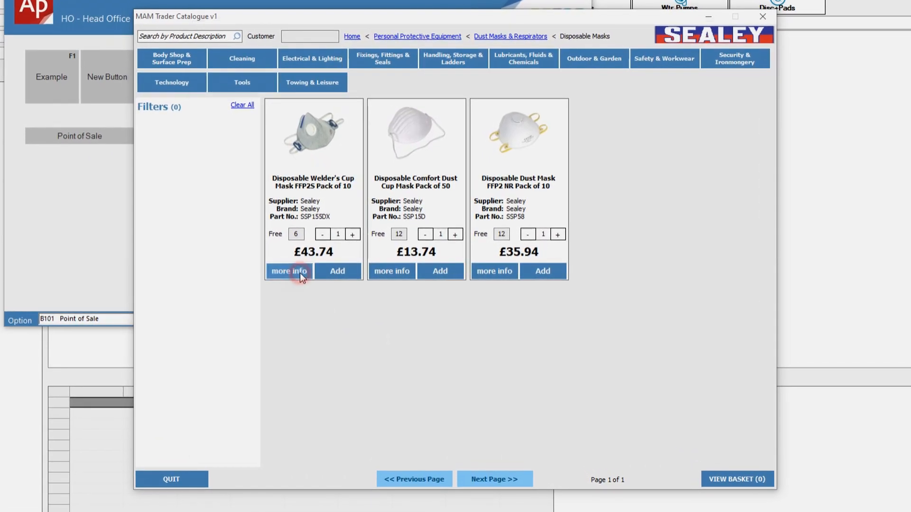
{"action": "left_click", "coordinate": [289, 271]}
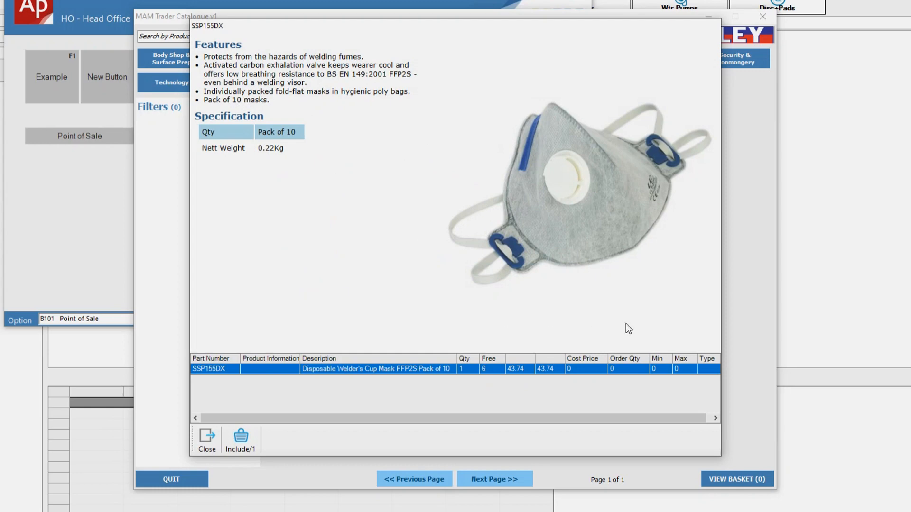
{"action": "mouse_move", "coordinate": [635, 333]}
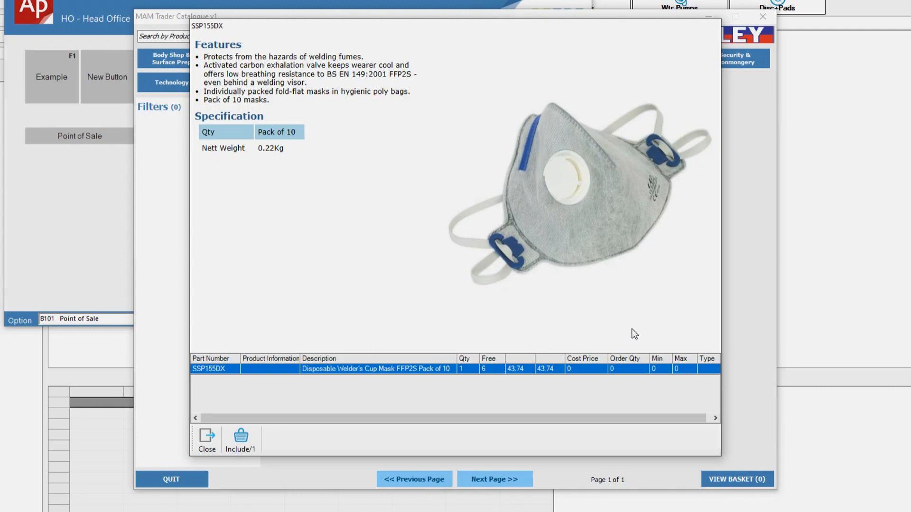
{"action": "left_click", "coordinate": [240, 439]}
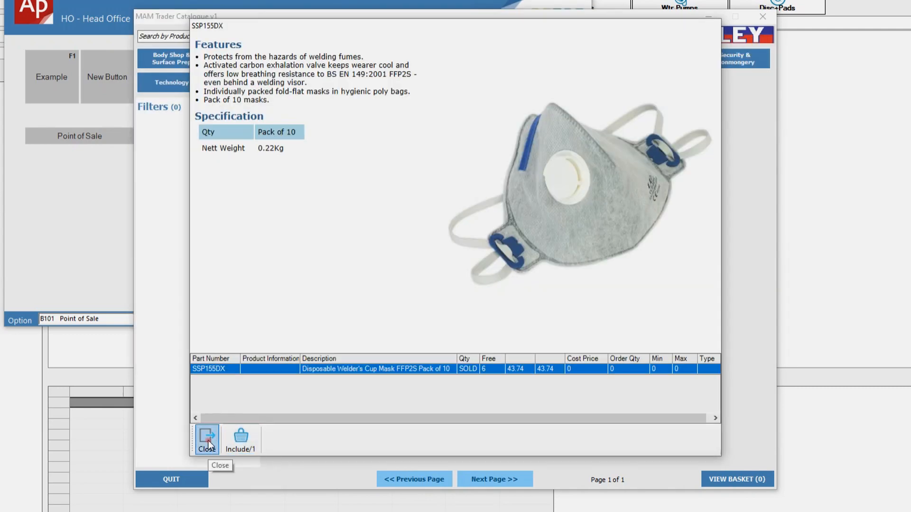
{"action": "left_click", "coordinate": [207, 437]}
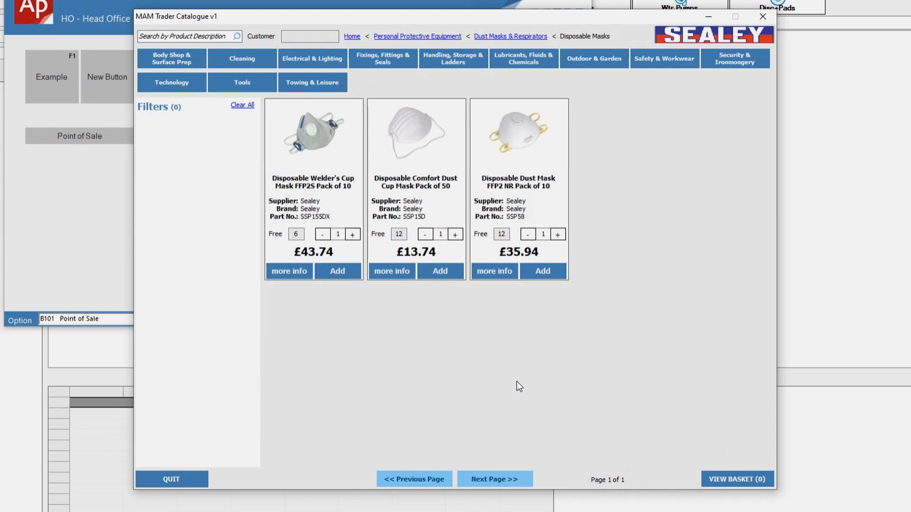
{"action": "left_click", "coordinate": [494, 271]}
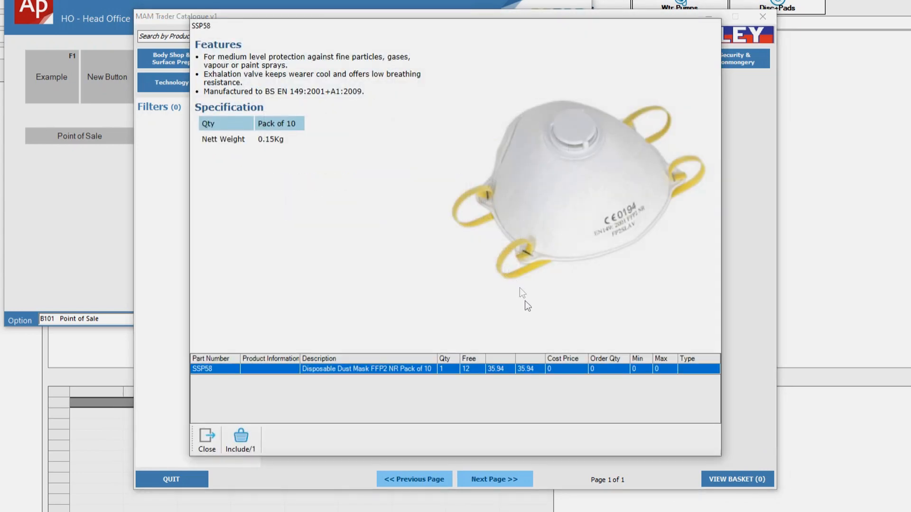
{"action": "mouse_move", "coordinate": [272, 436]}
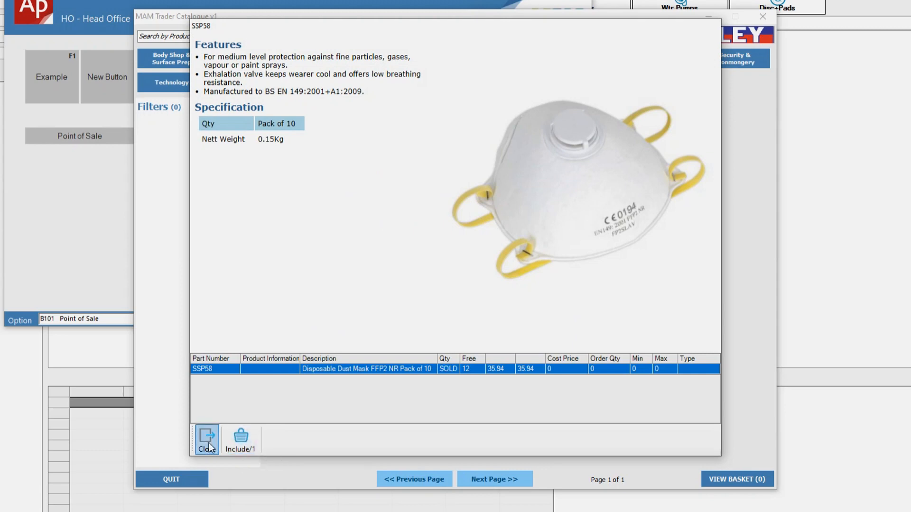
{"action": "left_click", "coordinate": [206, 437]}
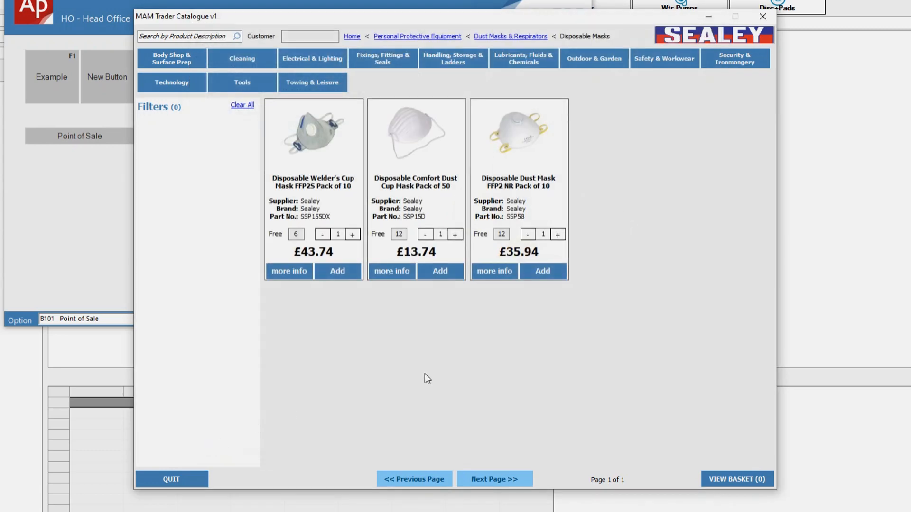